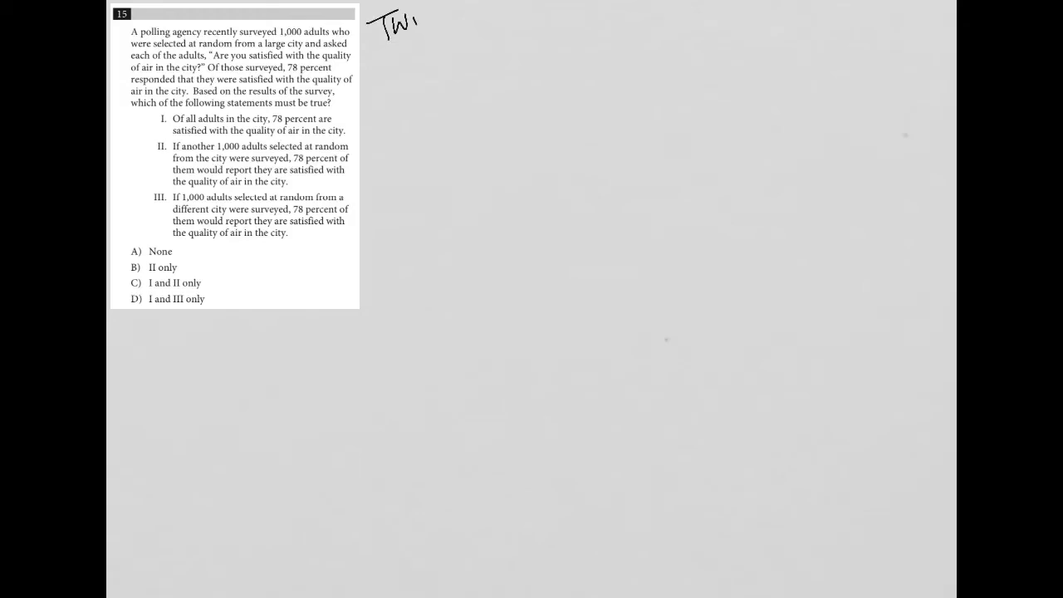
- Finish handwriting 'TWP' at the top and underline it
{"action": "left_click_drag", "start_coordinate": [411, 29], "coordinate": [423, 17]}
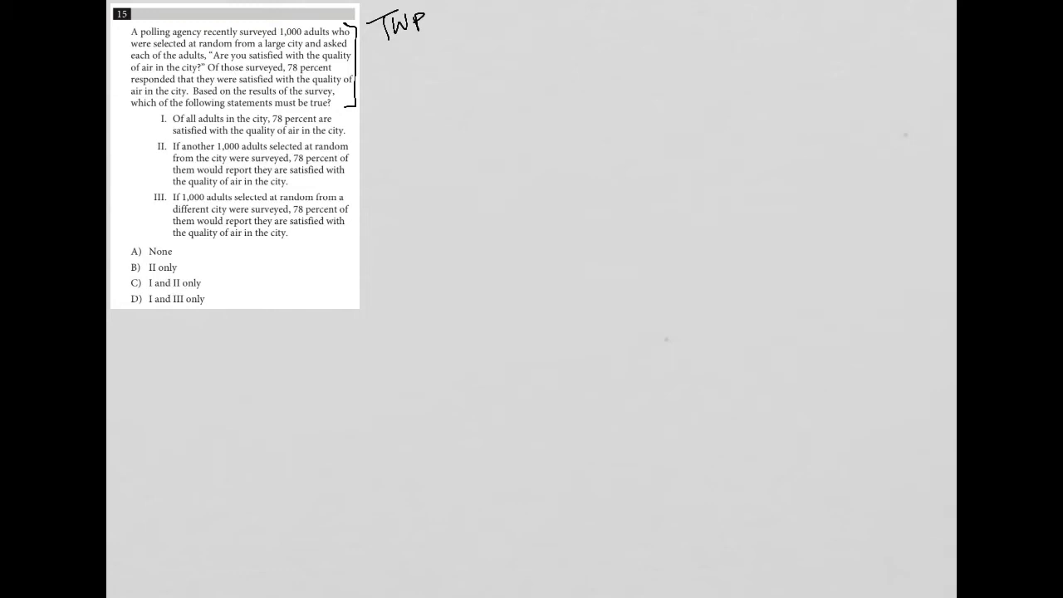
{"action": "left_click_drag", "start_coordinate": [378, 46], "coordinate": [436, 32]}
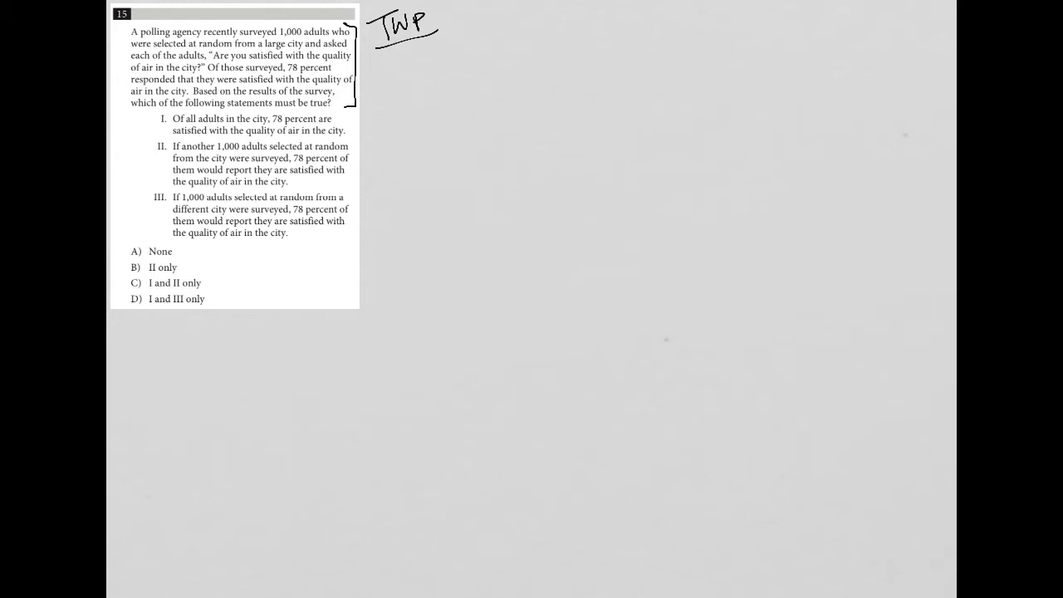
- Write 'Surveyed 1,000 adults', arrow down to 'Air Q?' with '78% Y' and '22% N', then arrow at Surveyed
{"action": "left_click_drag", "start_coordinate": [451, 71], "coordinate": [498, 71]}
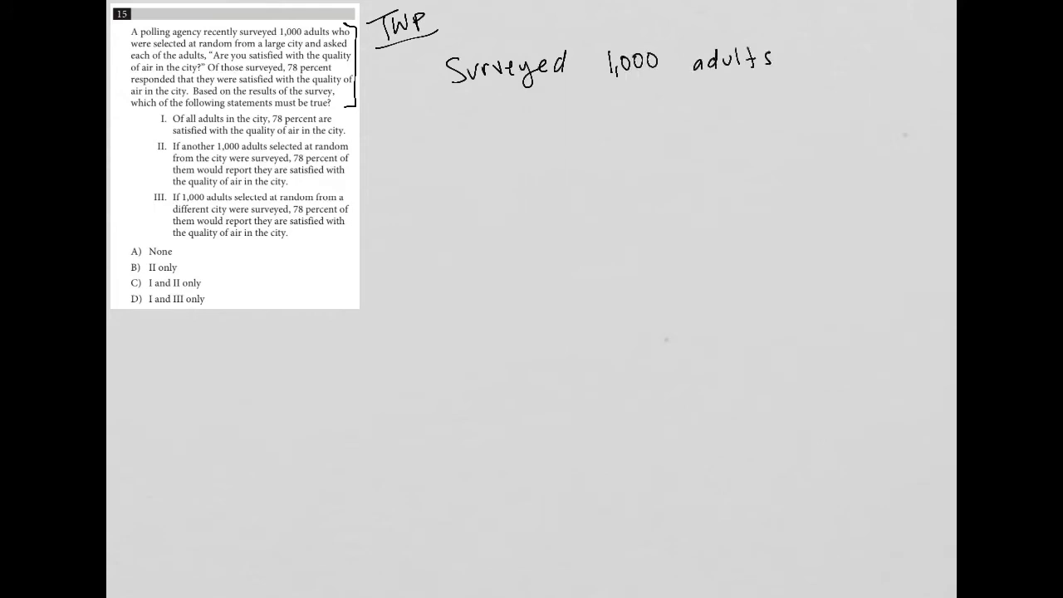
{"action": "left_click_drag", "start_coordinate": [473, 87], "coordinate": [426, 124]}
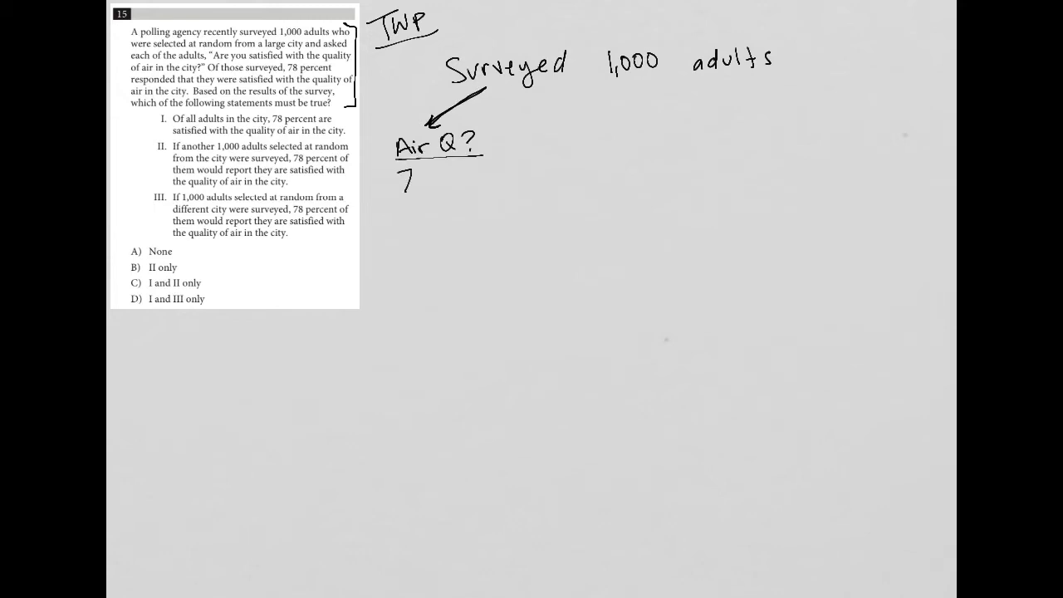
{"action": "type", "text": "78% Y"}
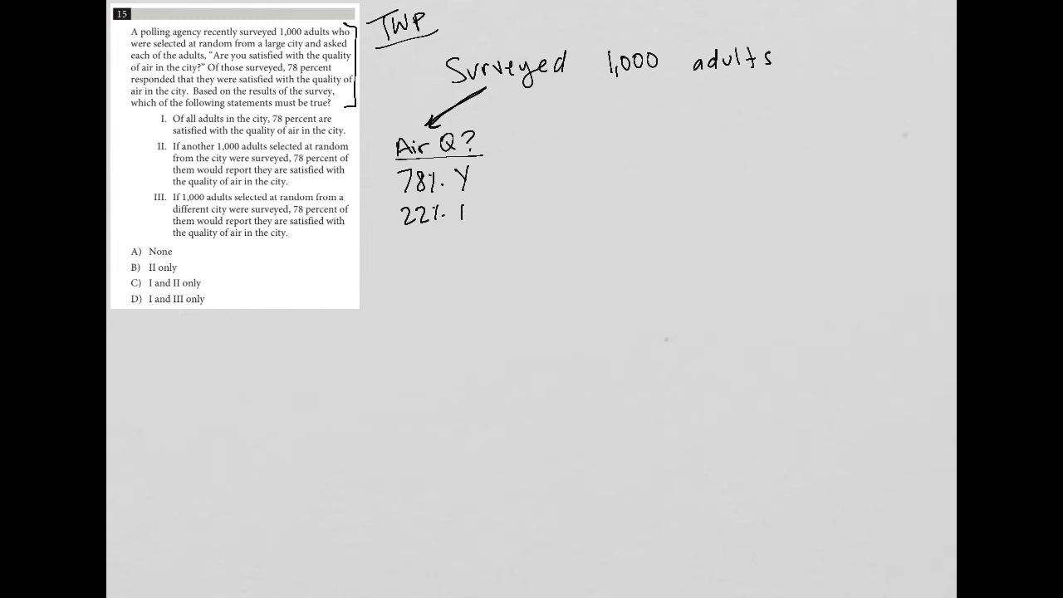
{"action": "type", "text": "N"}
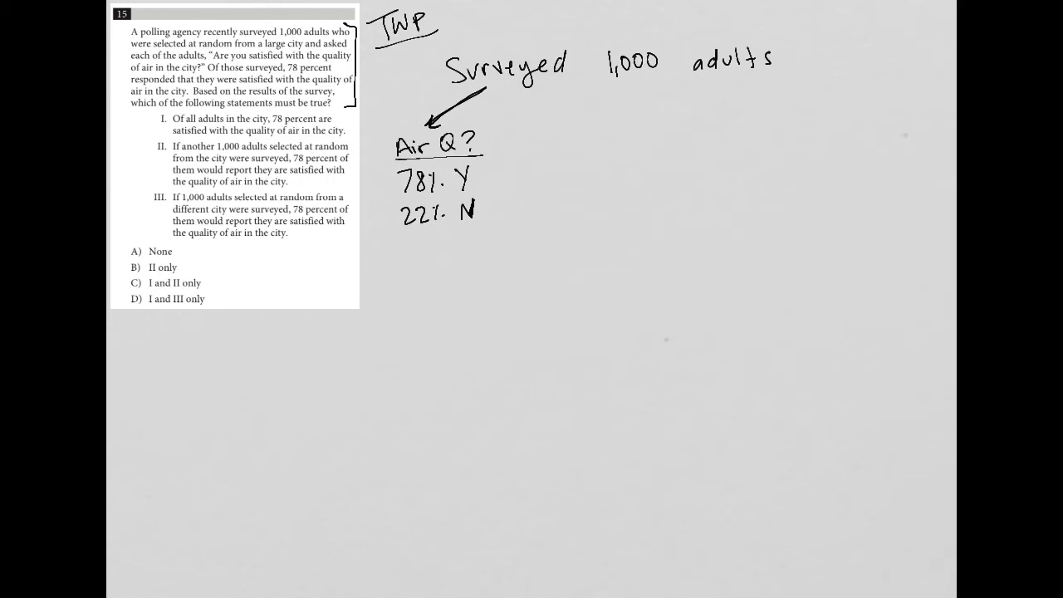
{"action": "left_click_drag", "start_coordinate": [419, 75], "coordinate": [436, 71]}
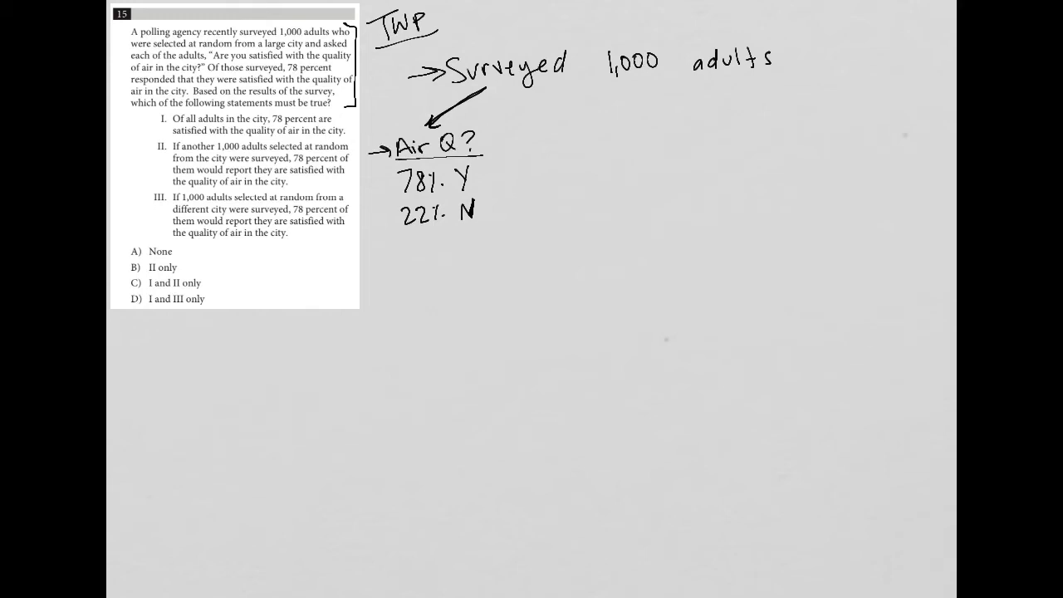
- Draw a pen stroke down beside the notes toward 'Air Q?'
{"action": "left_click_drag", "start_coordinate": [390, 166], "coordinate": [395, 240]}
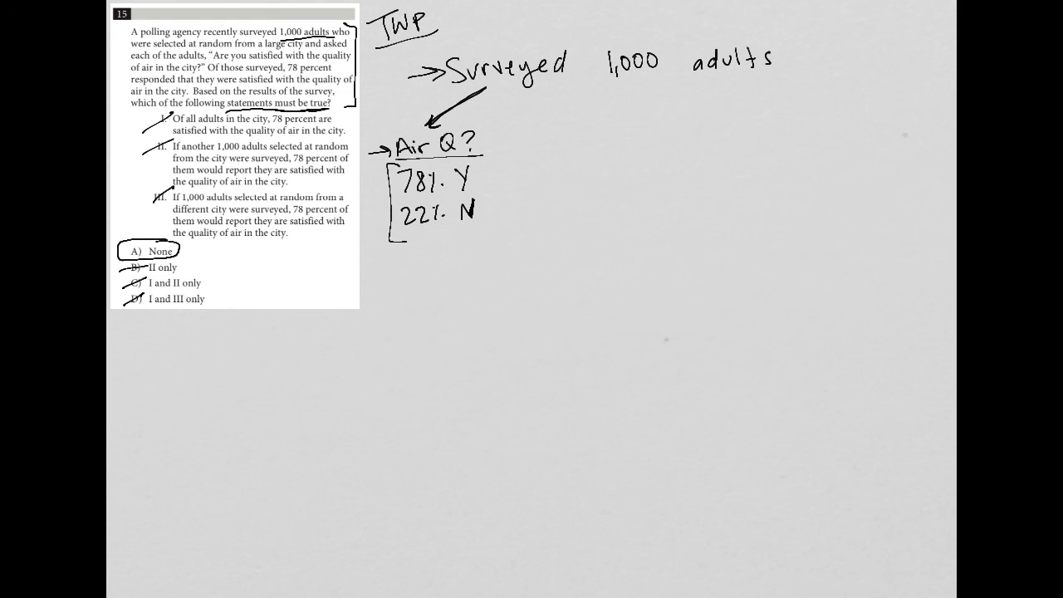
- Add a check mark beside the circled choice A) None
{"action": "left_click", "coordinate": [186, 250]}
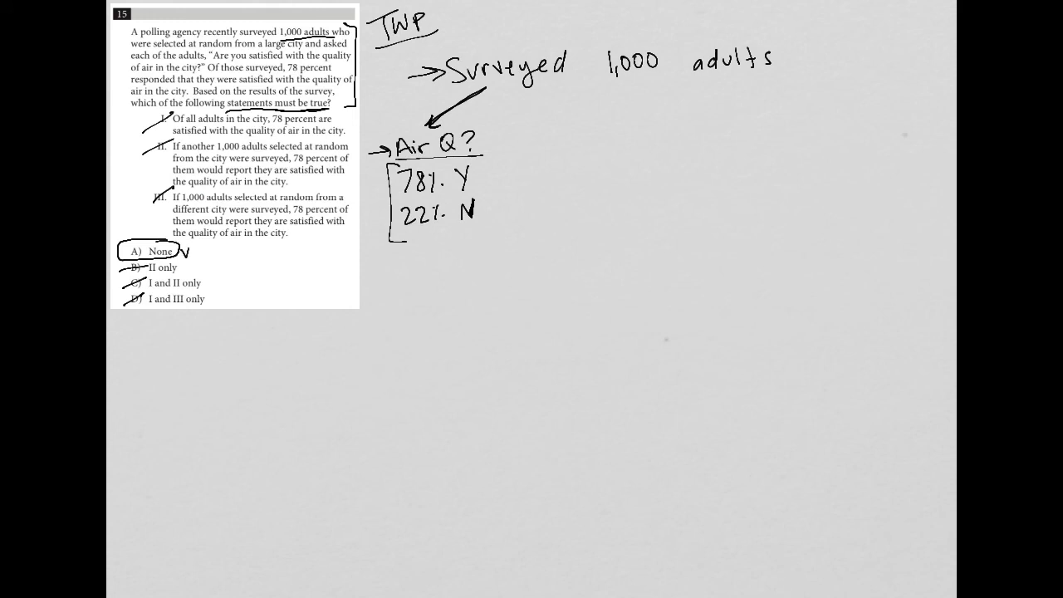